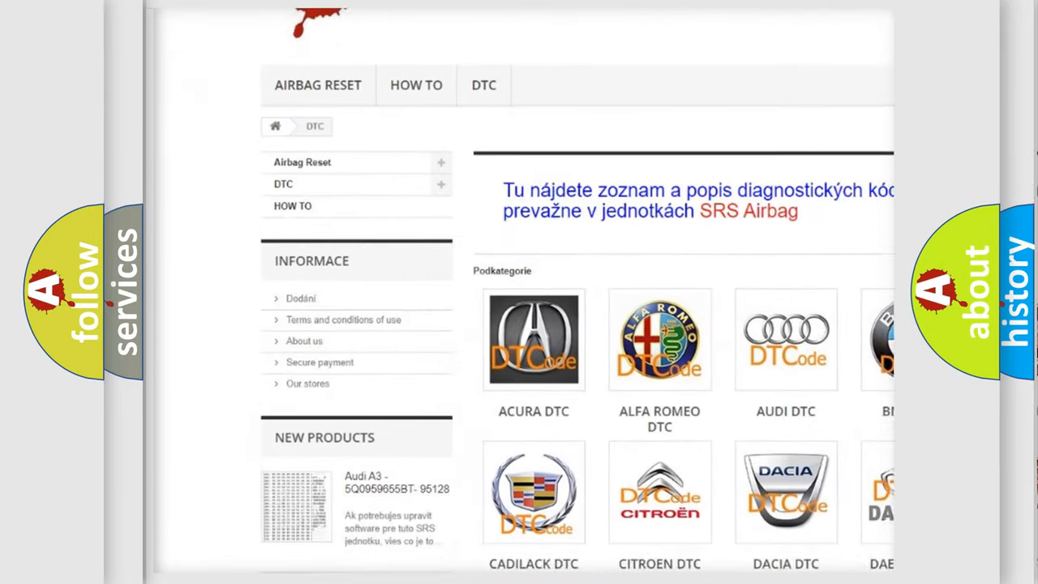
# Scroll down the DTC category page to reveal the Acura, Audi, BMW and Ford brand tiles
pyautogui.scroll(-3)
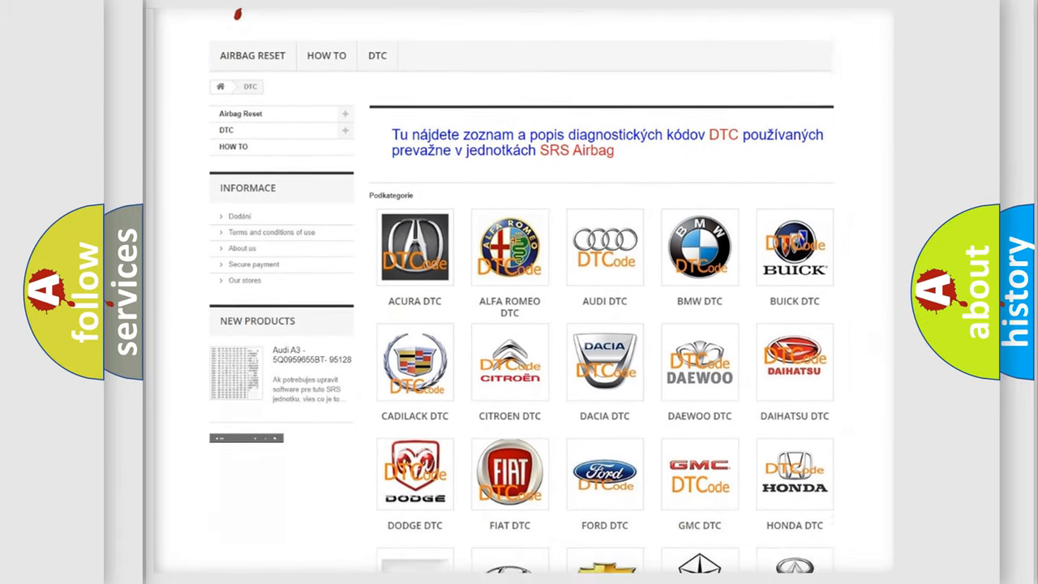
pyautogui.scroll(-3)
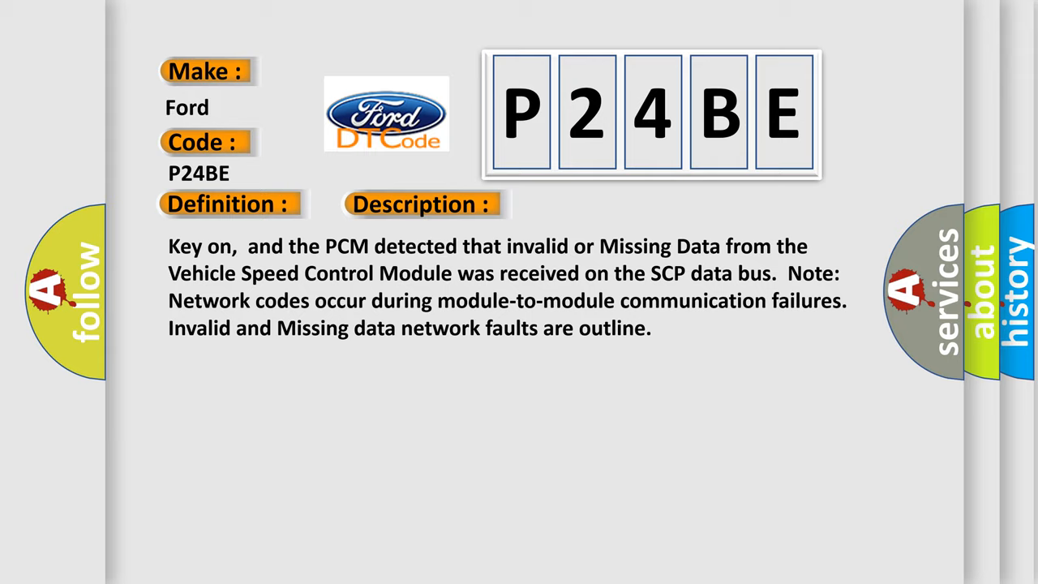
# Advance the Ford P24BE slide to reveal the Cause section on invalid and missing network data
pyautogui.click(596, 203)
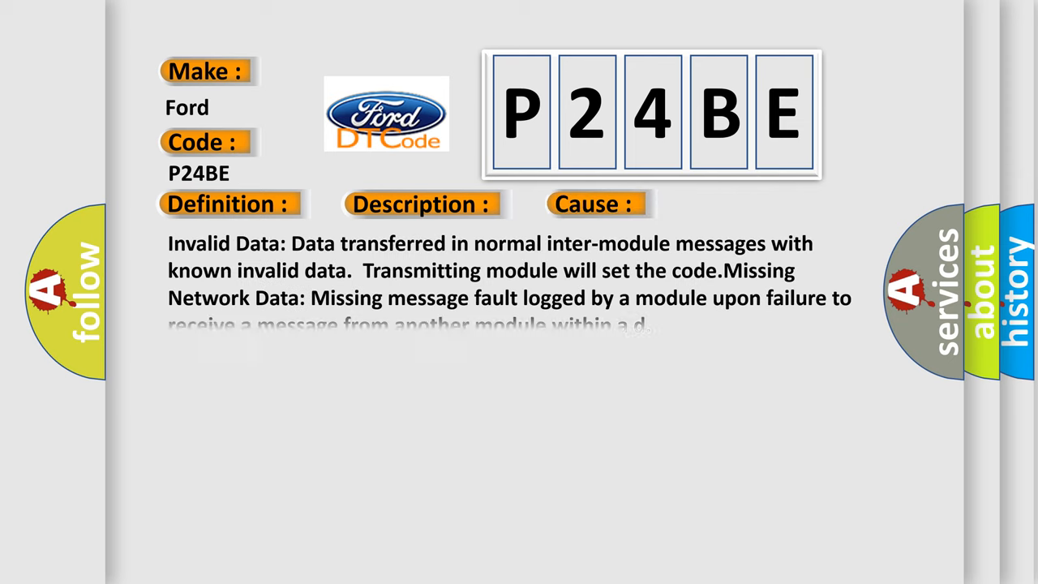